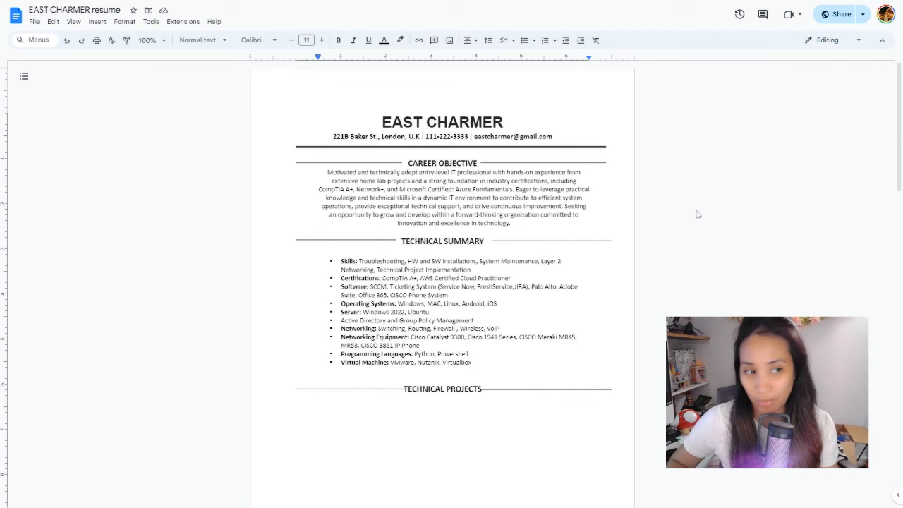
{"action": "mouse_move", "coordinate": [696, 232]}
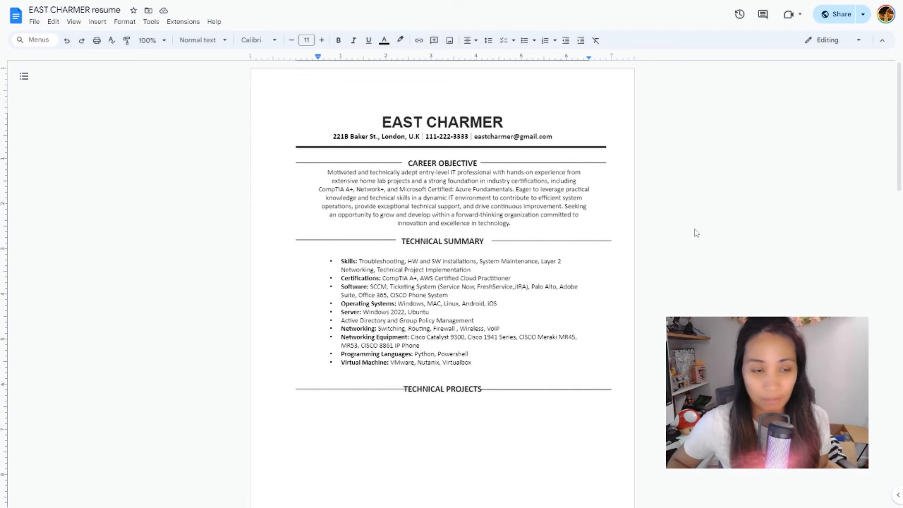
Step: Type 'Windows Server 2022 Home Lab Project' below the TECHNICAL PROJECTS heading
{"action": "scroll", "scroll_direction": "down", "scroll_amount": 3}
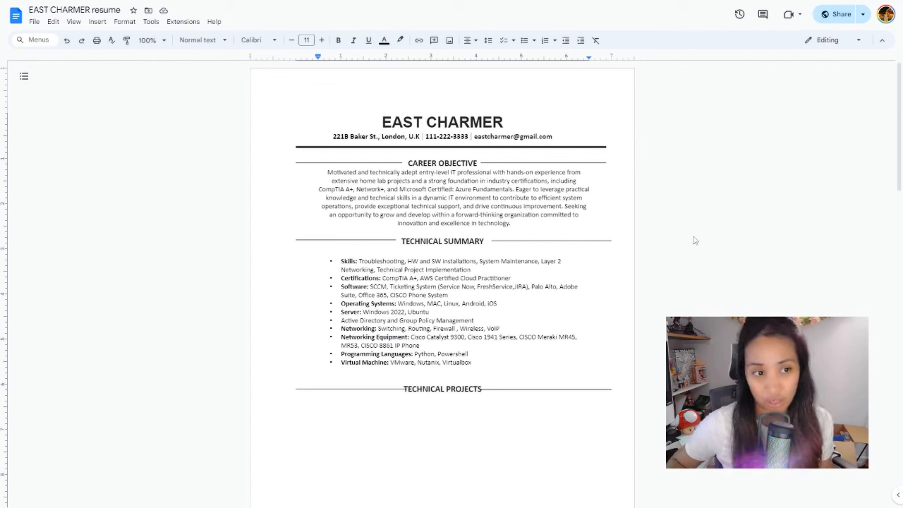
{"action": "mouse_move", "coordinate": [723, 226]}
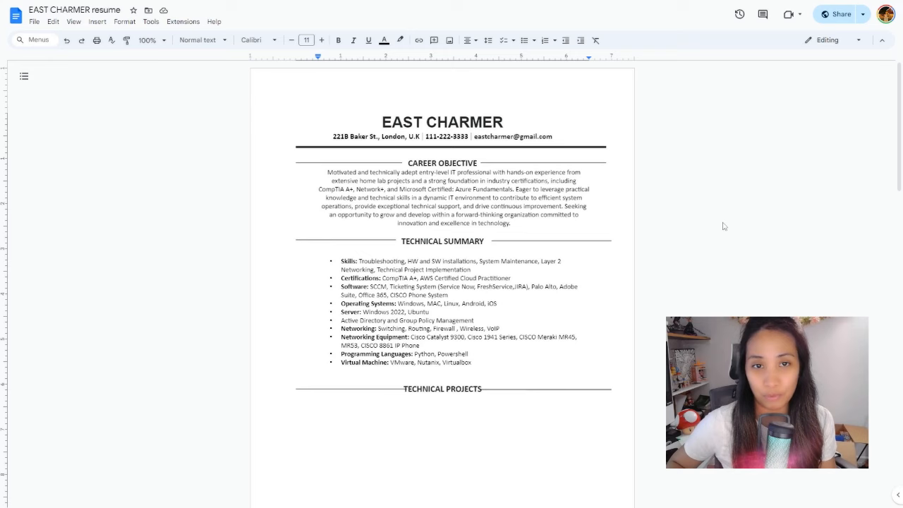
{"action": "scroll", "scroll_direction": "down", "scroll_amount": 3}
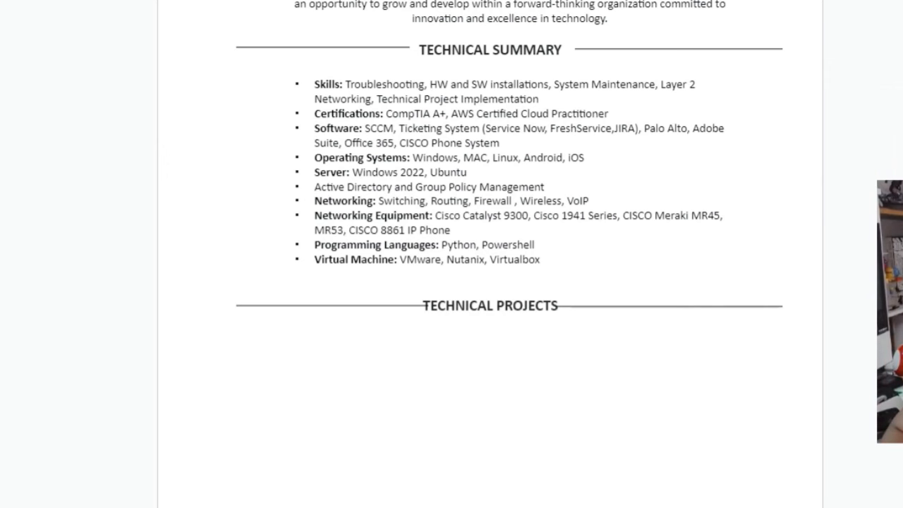
{"action": "scroll", "scroll_direction": "down", "scroll_amount": 3}
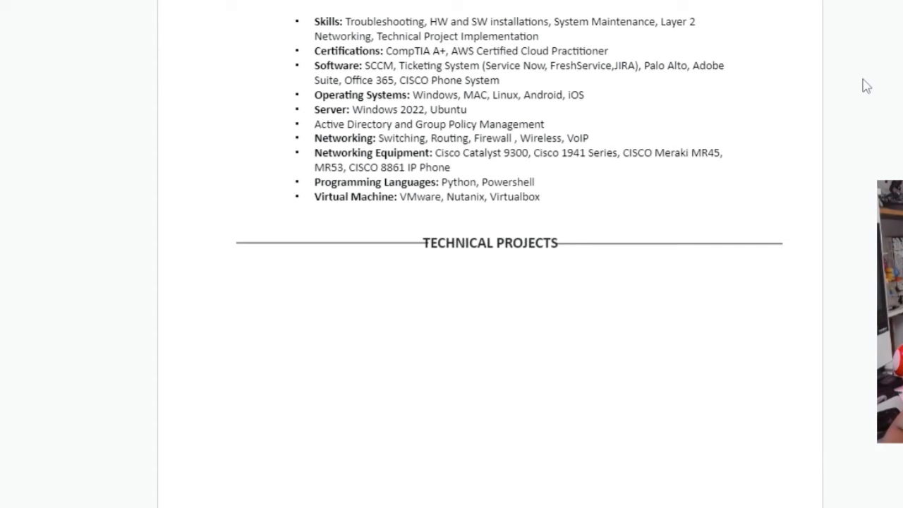
{"action": "scroll", "scroll_direction": "down", "scroll_amount": 3}
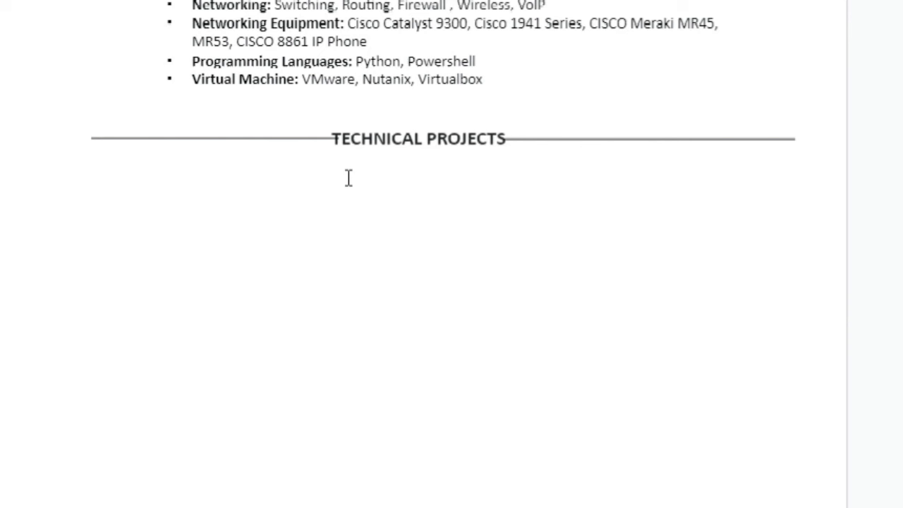
{"action": "type", "text": "Windows Server 2022 Home"}
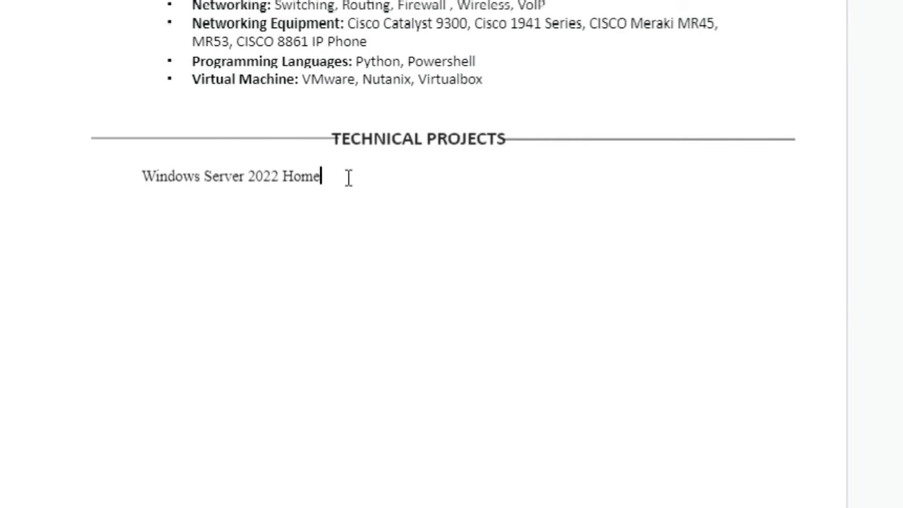
{"action": "type", "text": "Lab Project"}
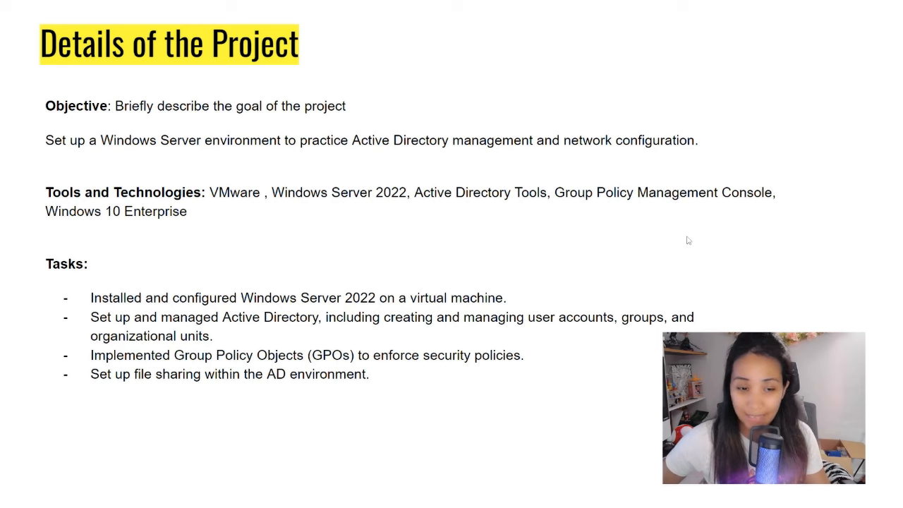
{"action": "mouse_move", "coordinate": [862, 247]}
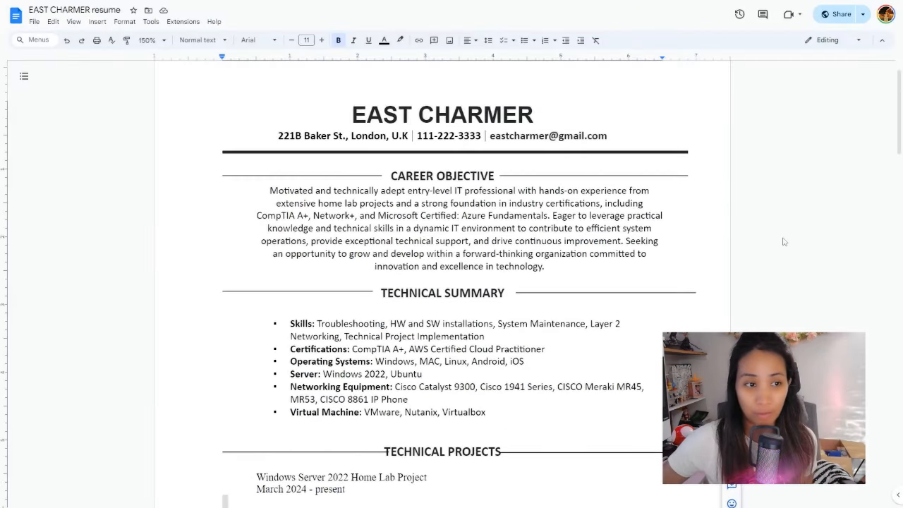
{"action": "scroll", "scroll_direction": "down", "scroll_amount": 3}
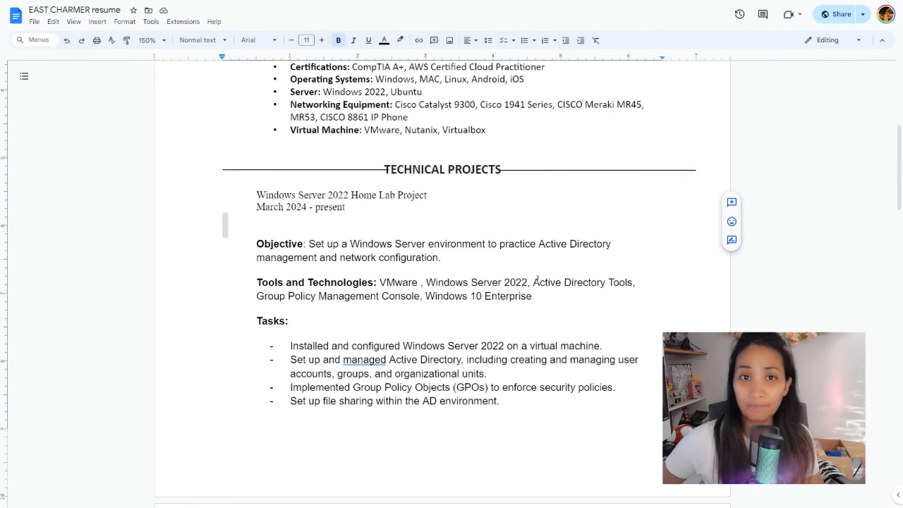
{"action": "scroll", "scroll_direction": "down", "scroll_amount": 3}
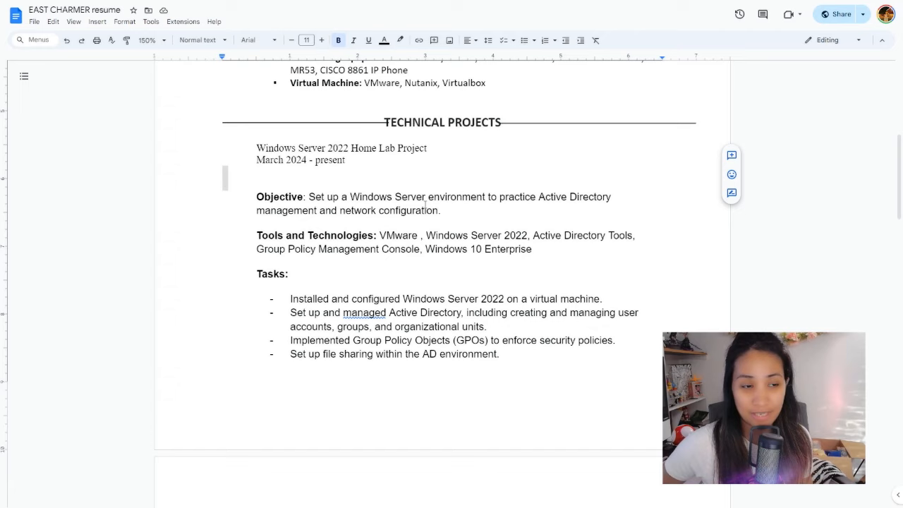
{"action": "scroll", "scroll_direction": "down", "scroll_amount": 3}
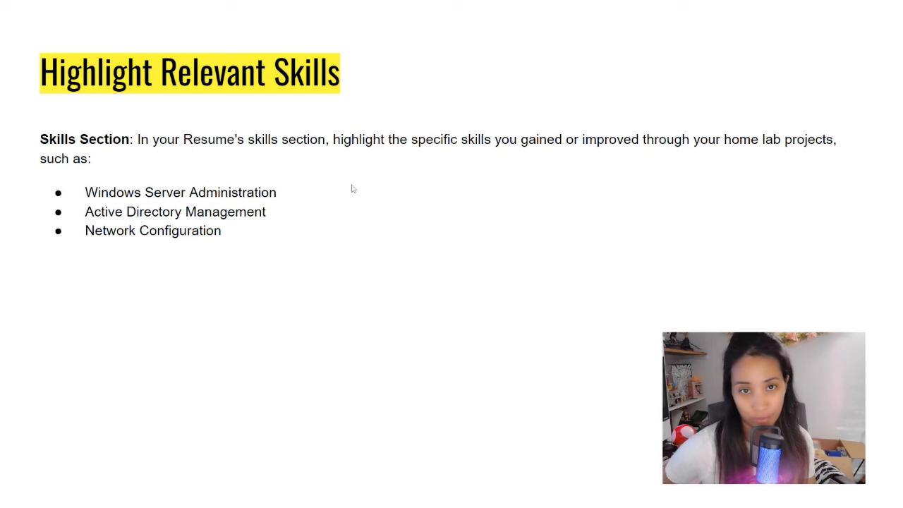
{"action": "mouse_move", "coordinate": [348, 233]}
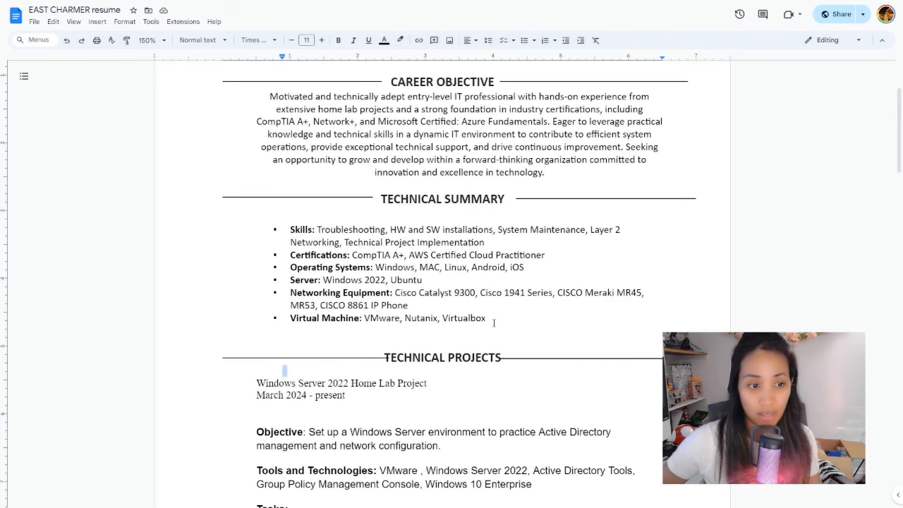
Step: Type the skills bullet 'Windows Server Administration, Active Directory Management, Network Configuration' after the Virtual Machine bullet
{"action": "type", "text": "Wi"}
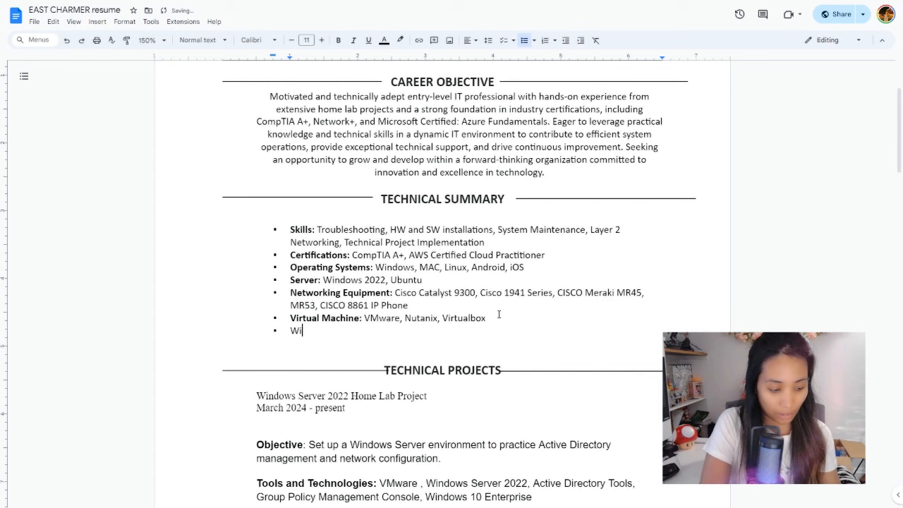
{"action": "type", "text": "indows Server Administration, Active Directory Management, Network Configuration"}
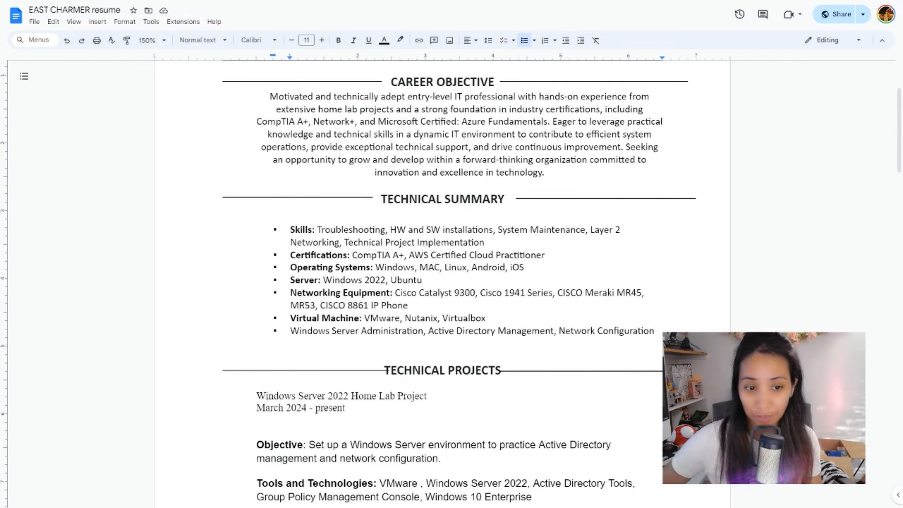
{"action": "scroll", "scroll_direction": "down", "scroll_amount": 3}
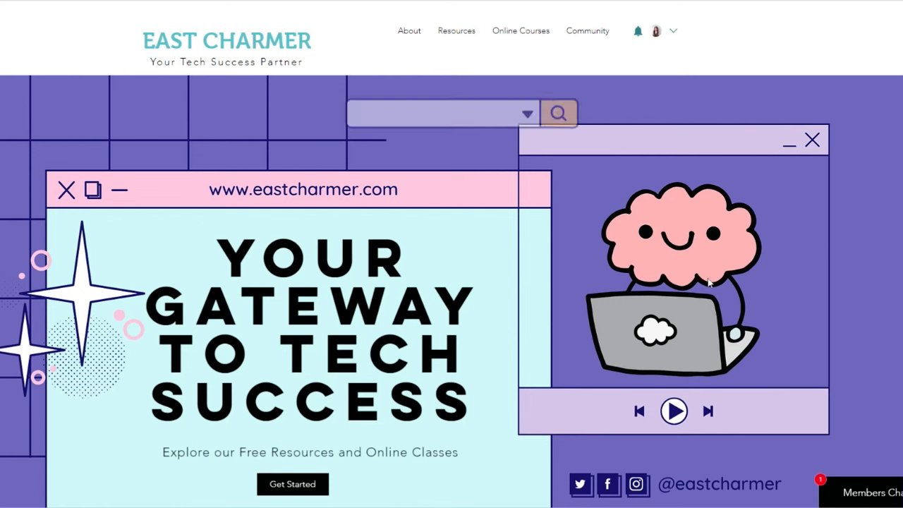
Step: Go to eastcharmer.com to show its 'Your Gateway to Tech Success' home page banner
{"action": "type", "text": "eastcharmer.com"}
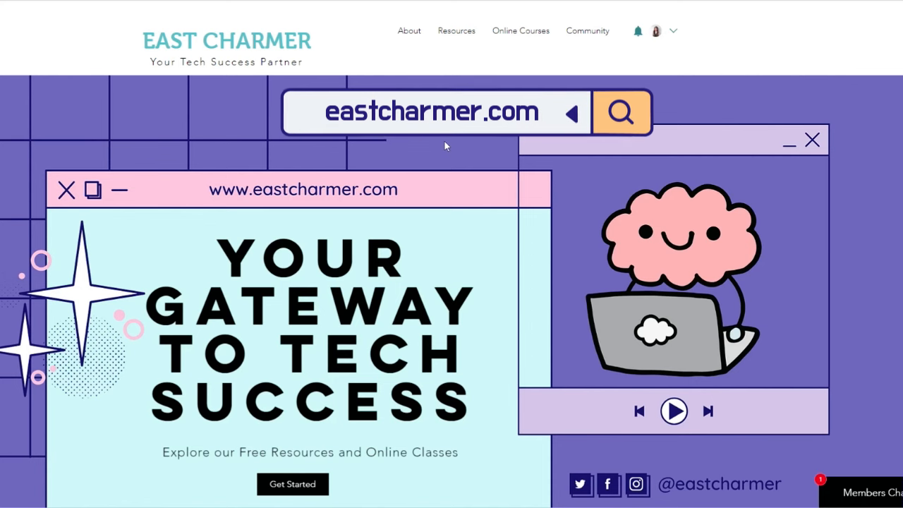
{"action": "left_click", "coordinate": [455, 30]}
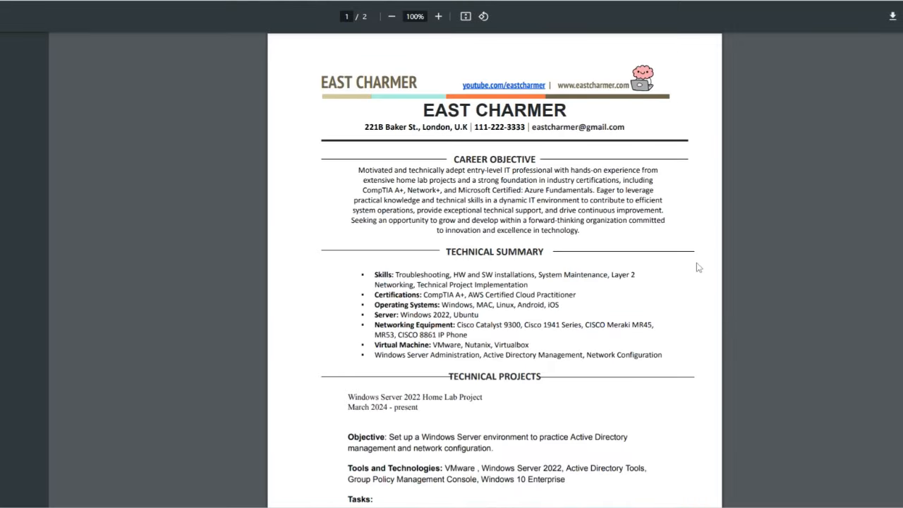
Step: Scroll through the resume PDF to page 2 with Educational Background and Work History
{"action": "scroll", "scroll_direction": "down", "scroll_amount": 3}
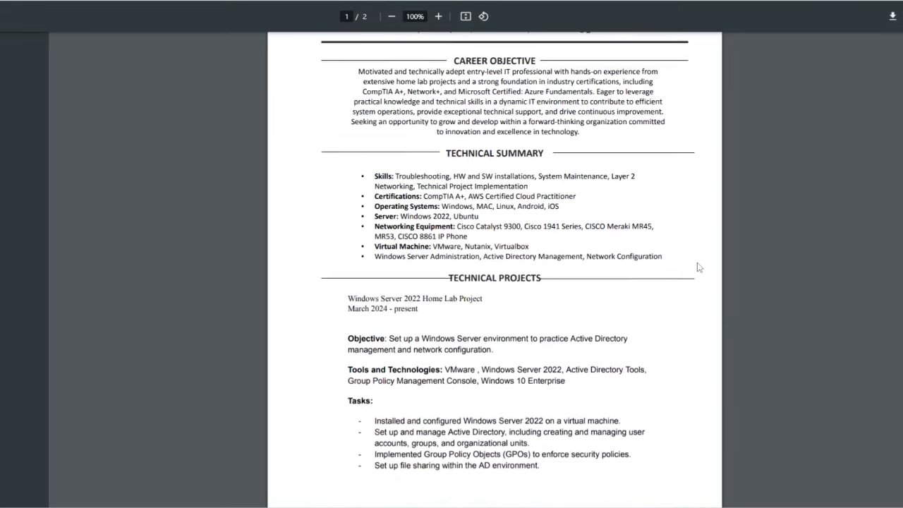
{"action": "scroll", "scroll_direction": "down", "scroll_amount": 3}
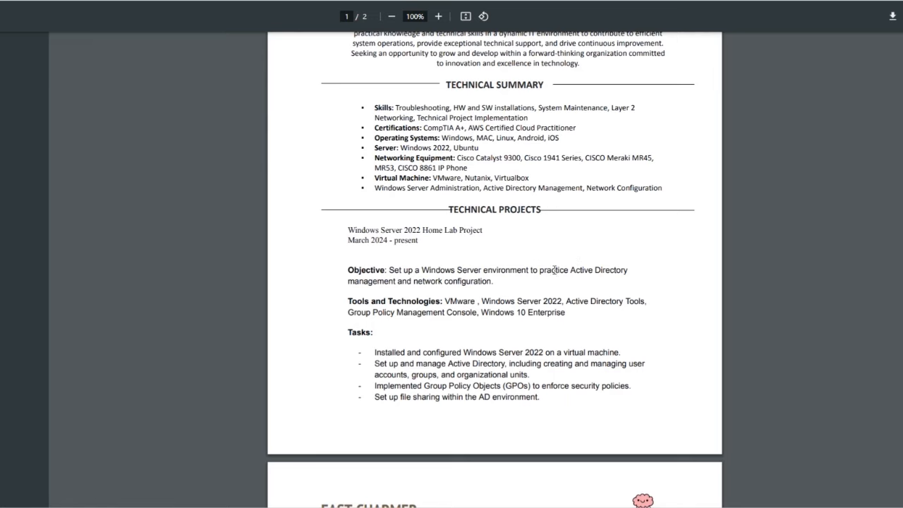
{"action": "scroll", "scroll_direction": "down", "scroll_amount": 3}
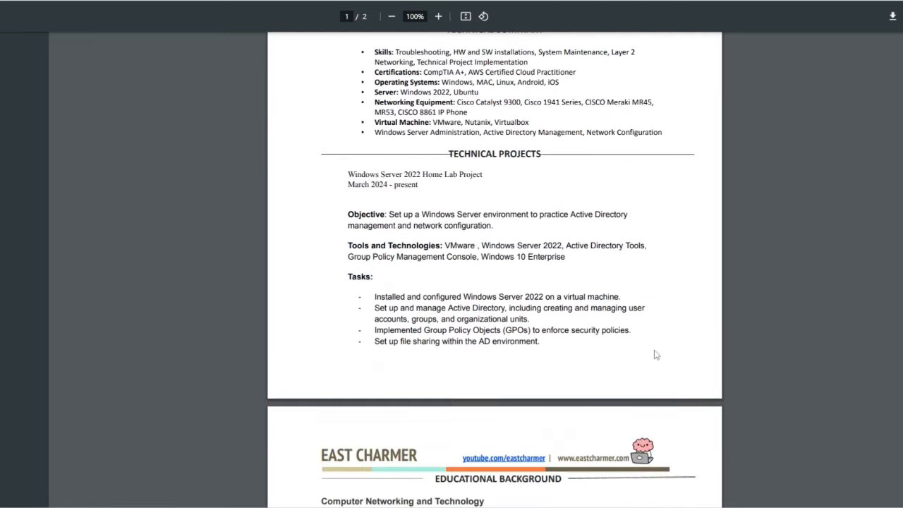
{"action": "scroll", "scroll_direction": "down", "scroll_amount": 3}
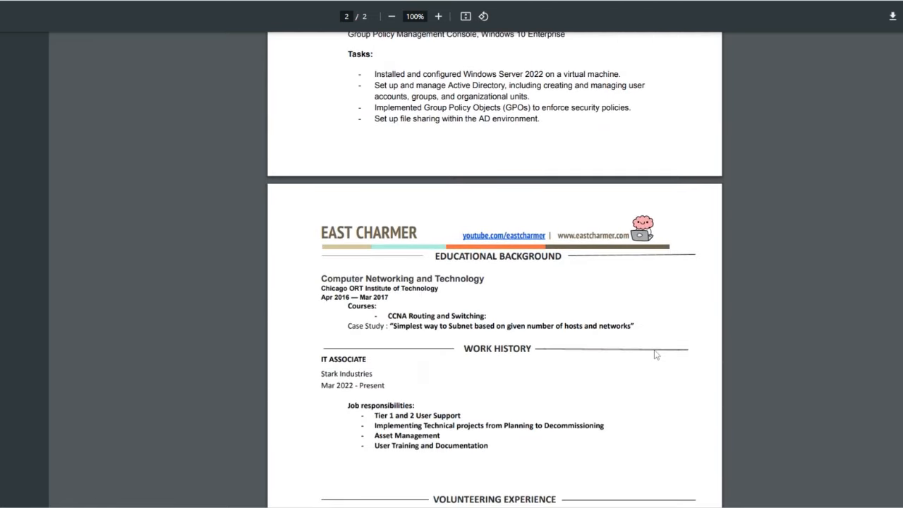